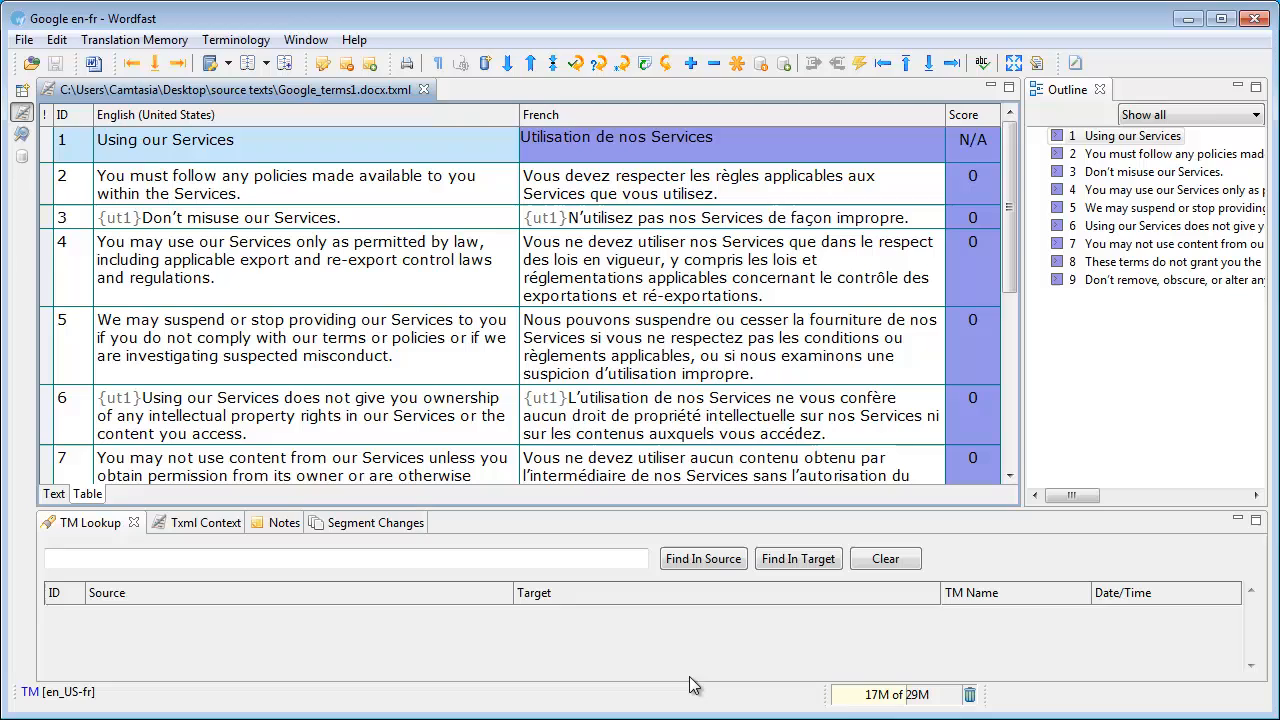
mouse_move(463, 227)
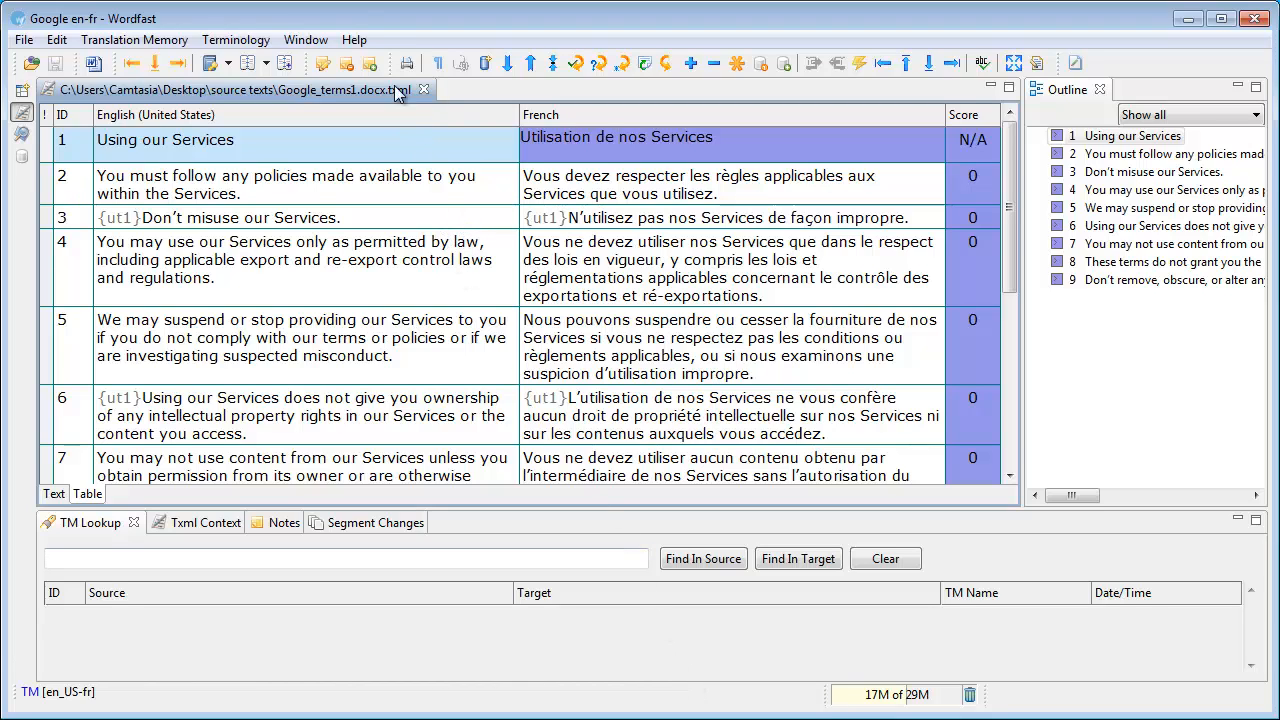
- Check Wordfast Pro's version information from the Help menu, then dismiss it
click(354, 39)
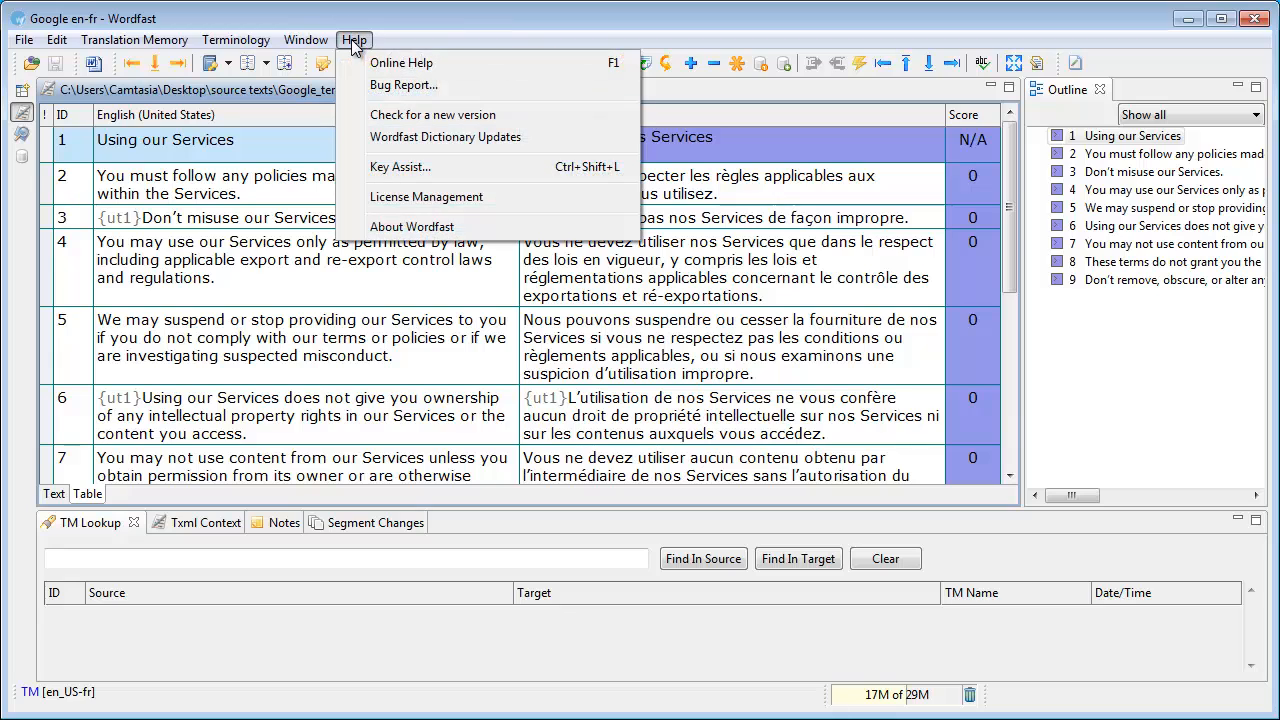
click(411, 226)
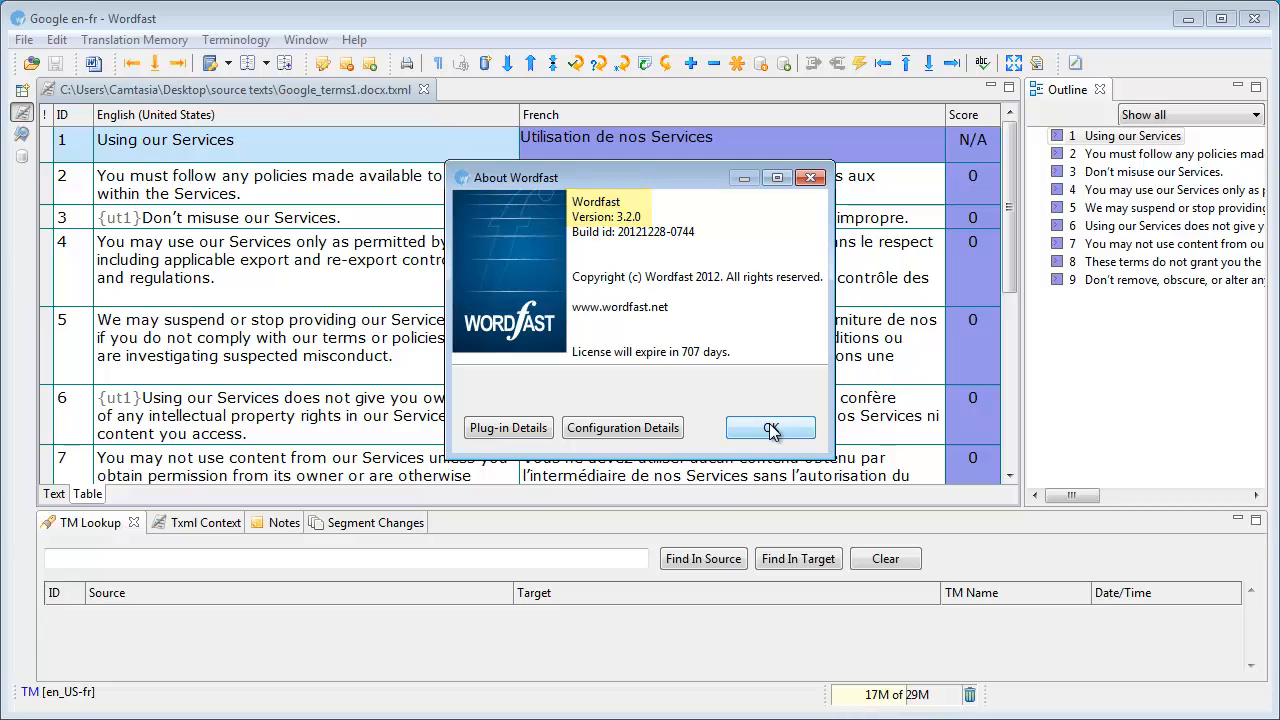
click(770, 427)
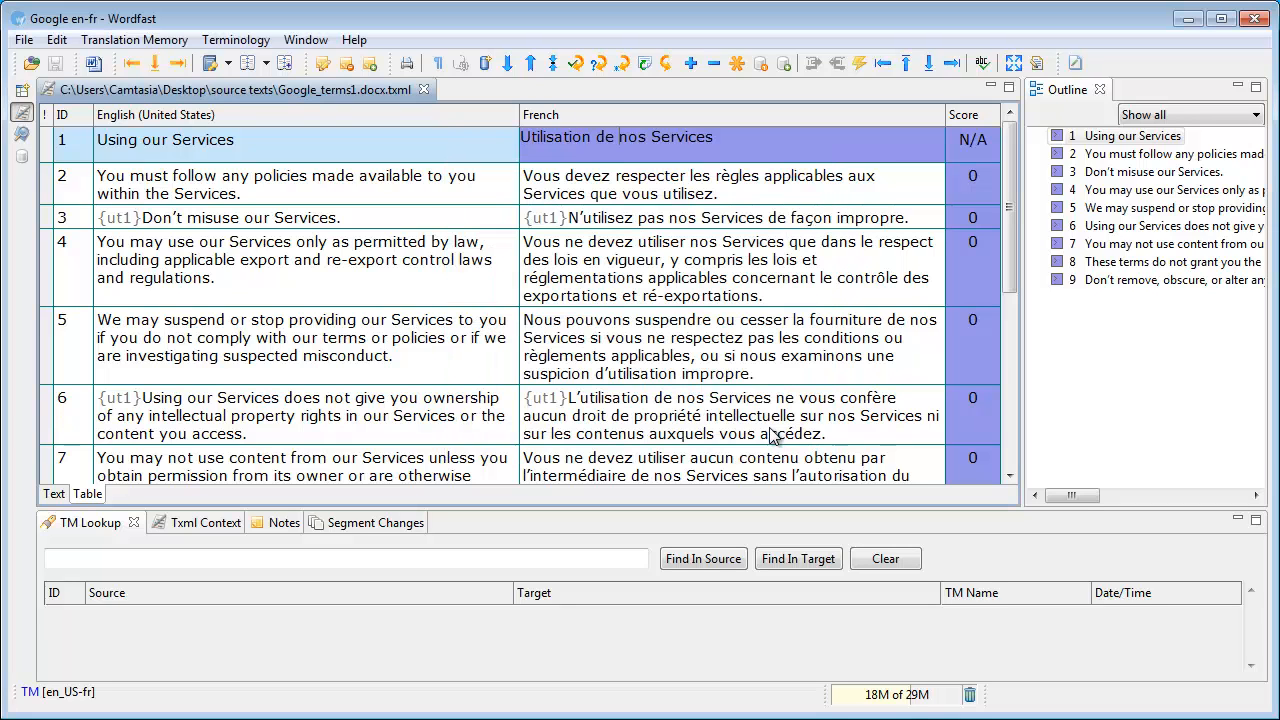
mouse_move(294, 374)
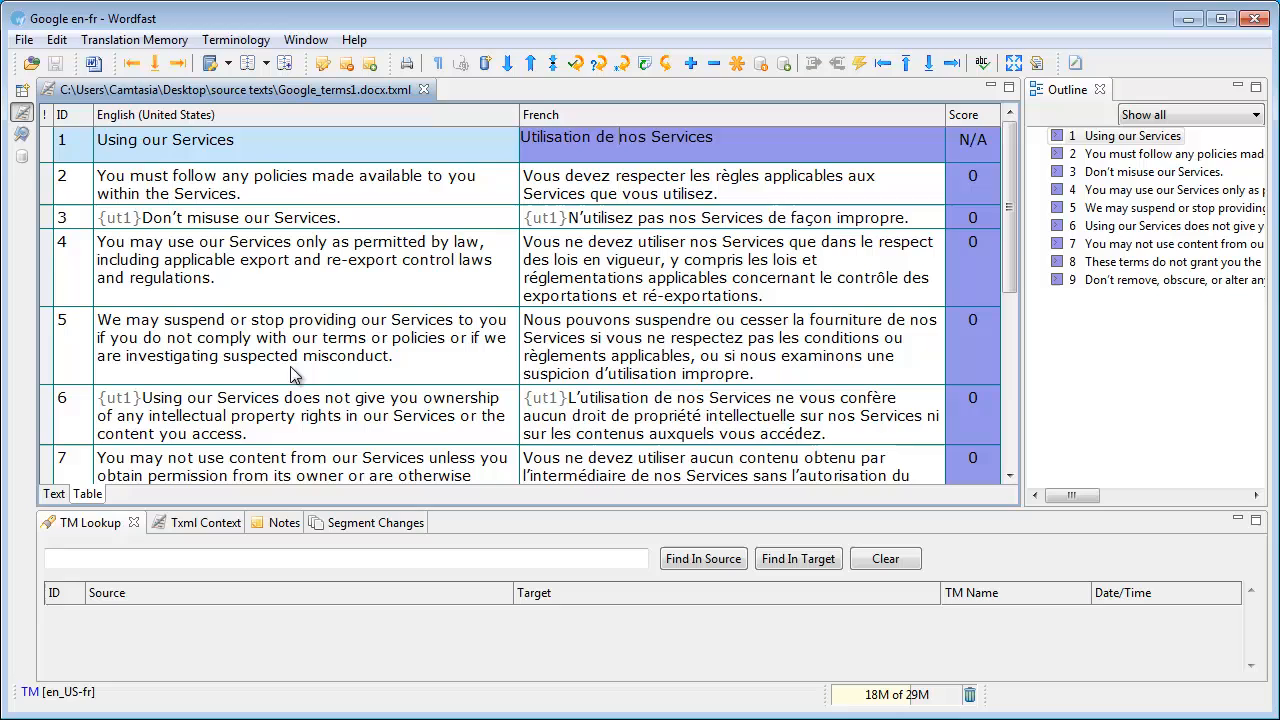
mouse_move(202, 305)
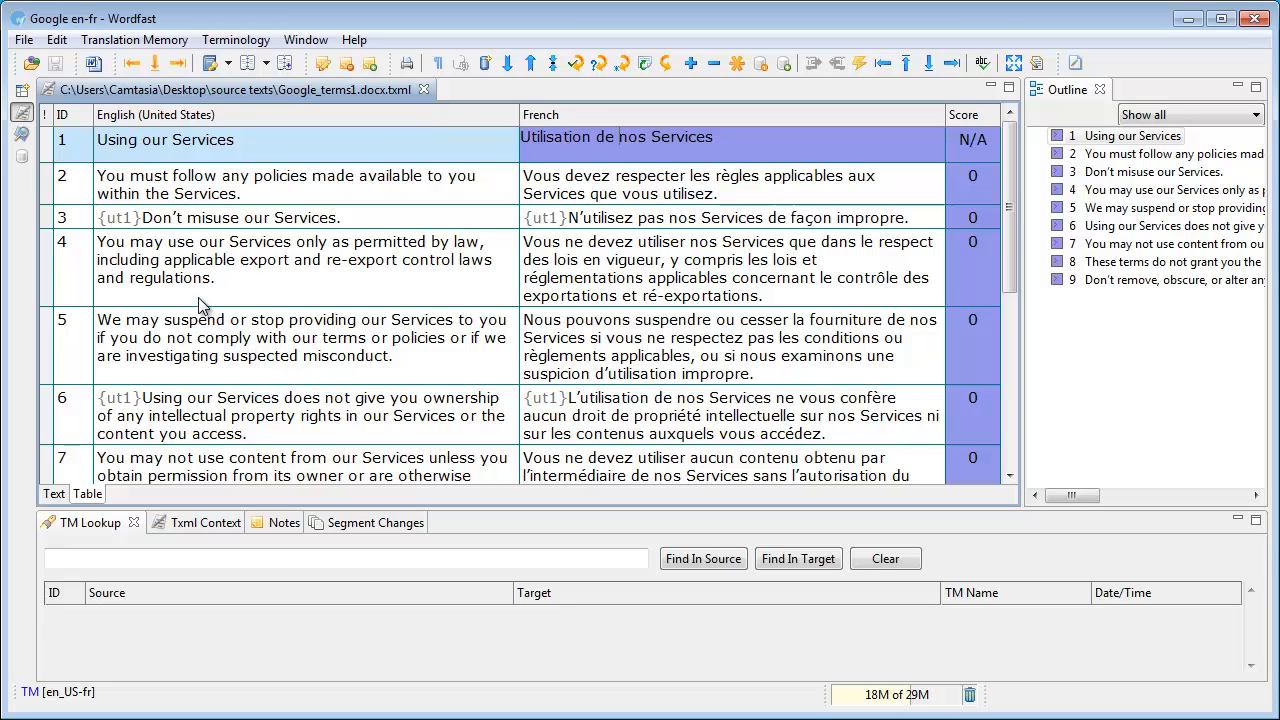
- Open Save As for the translation and list the Trados bilingual output formats
click(24, 39)
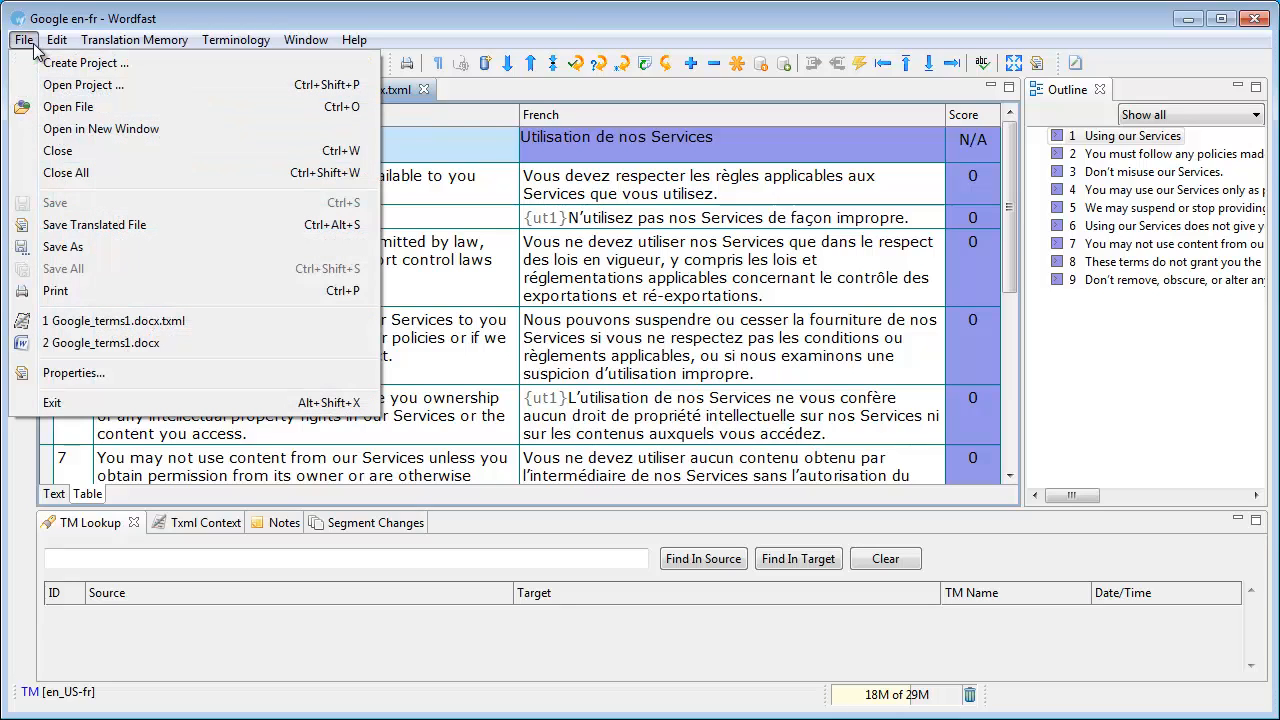
mouse_move(63, 247)
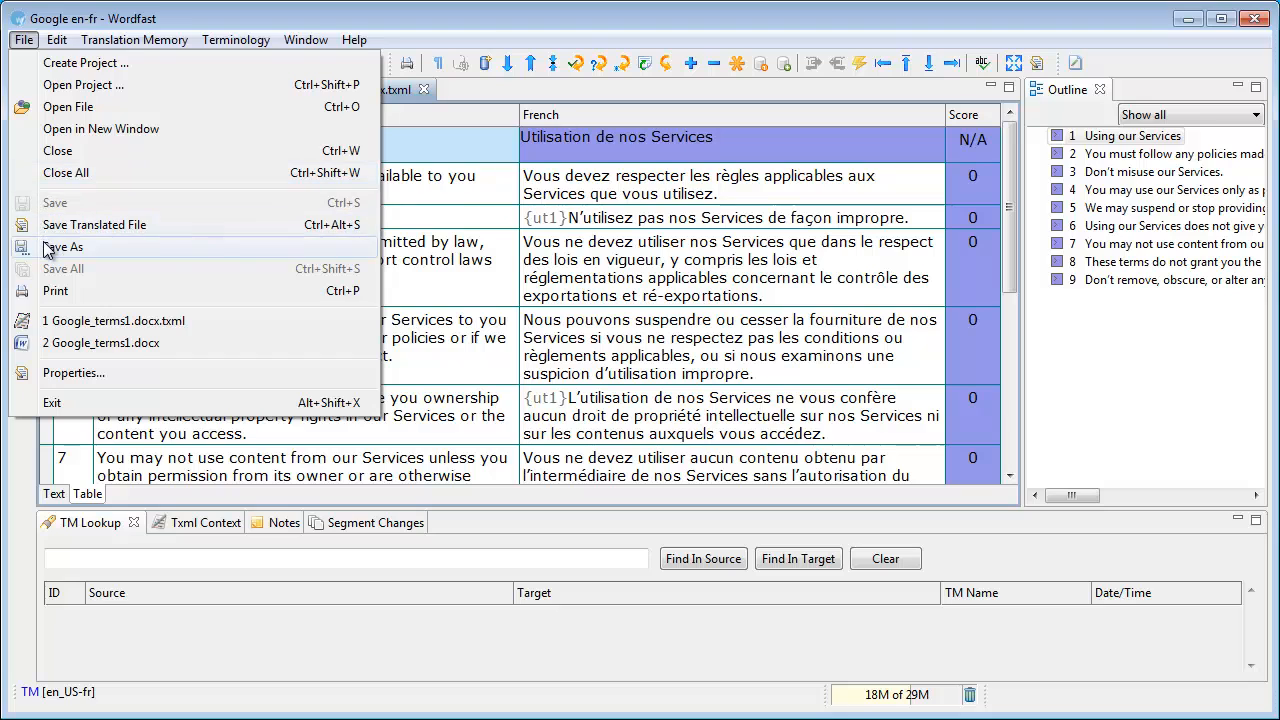
click(63, 246)
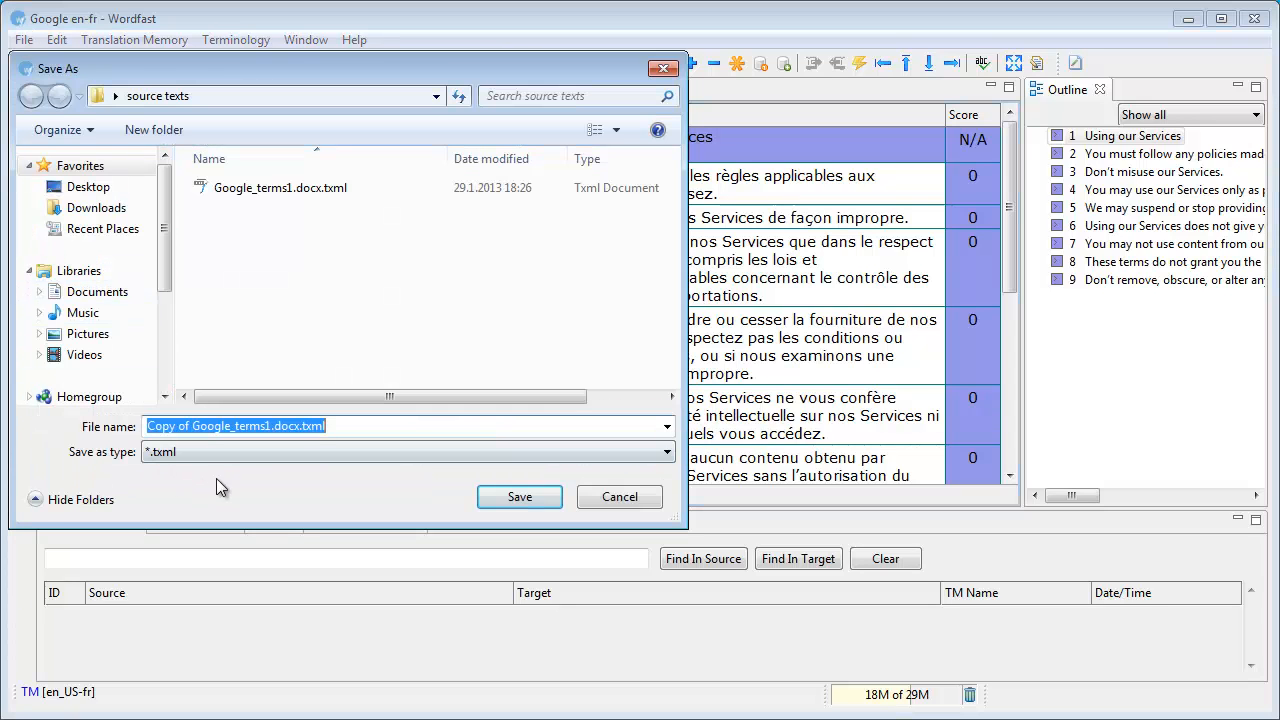
click(663, 452)
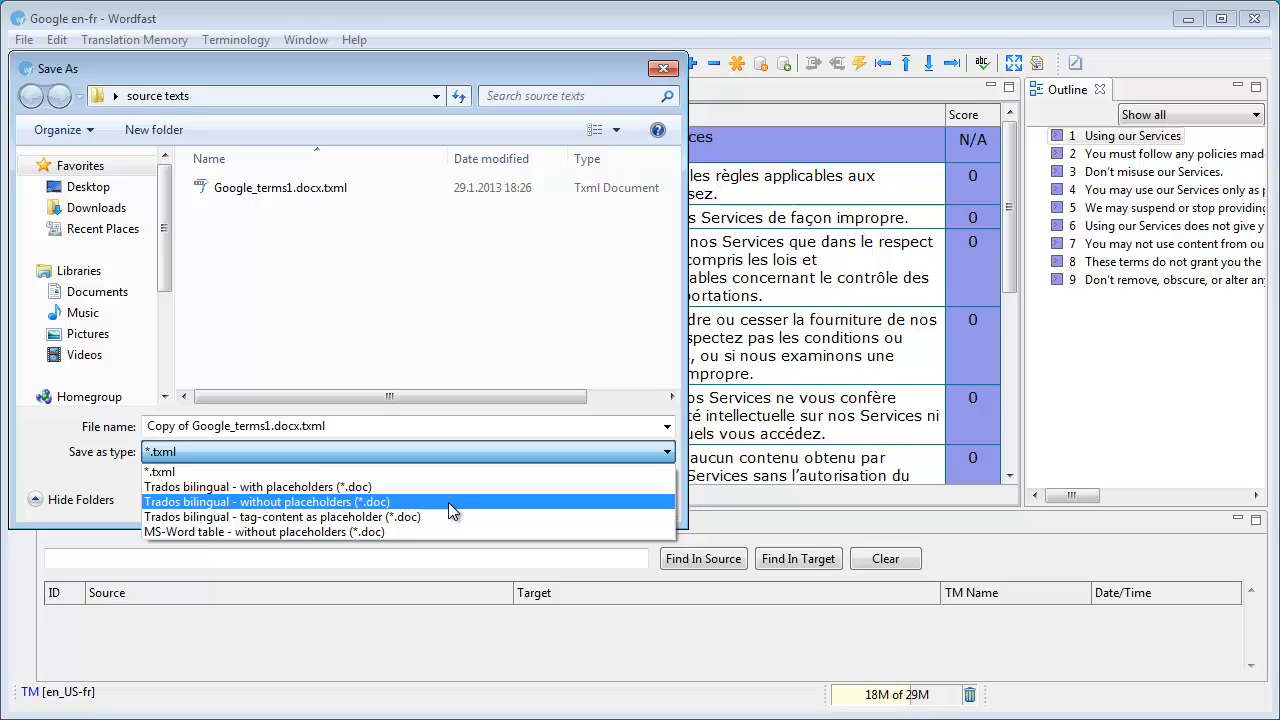
mouse_move(444, 518)
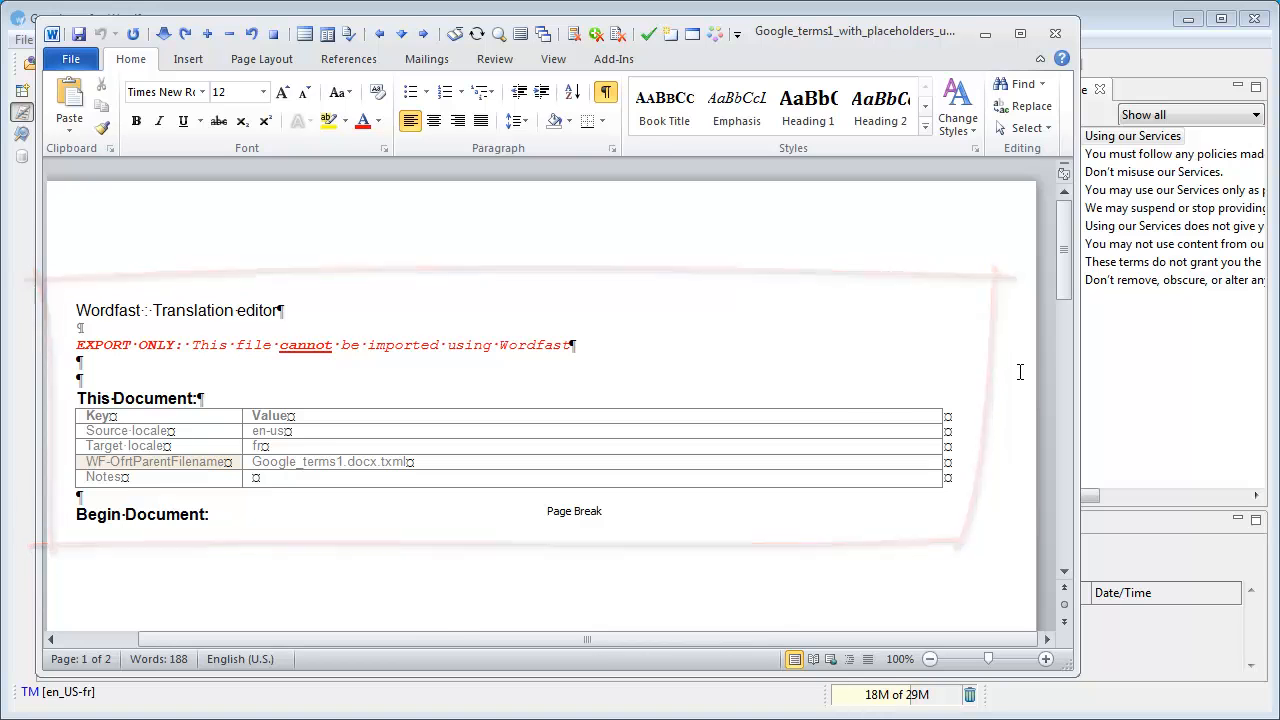
- Scroll down through the bilingual export's header and locale table in Word
scroll(down, 3)
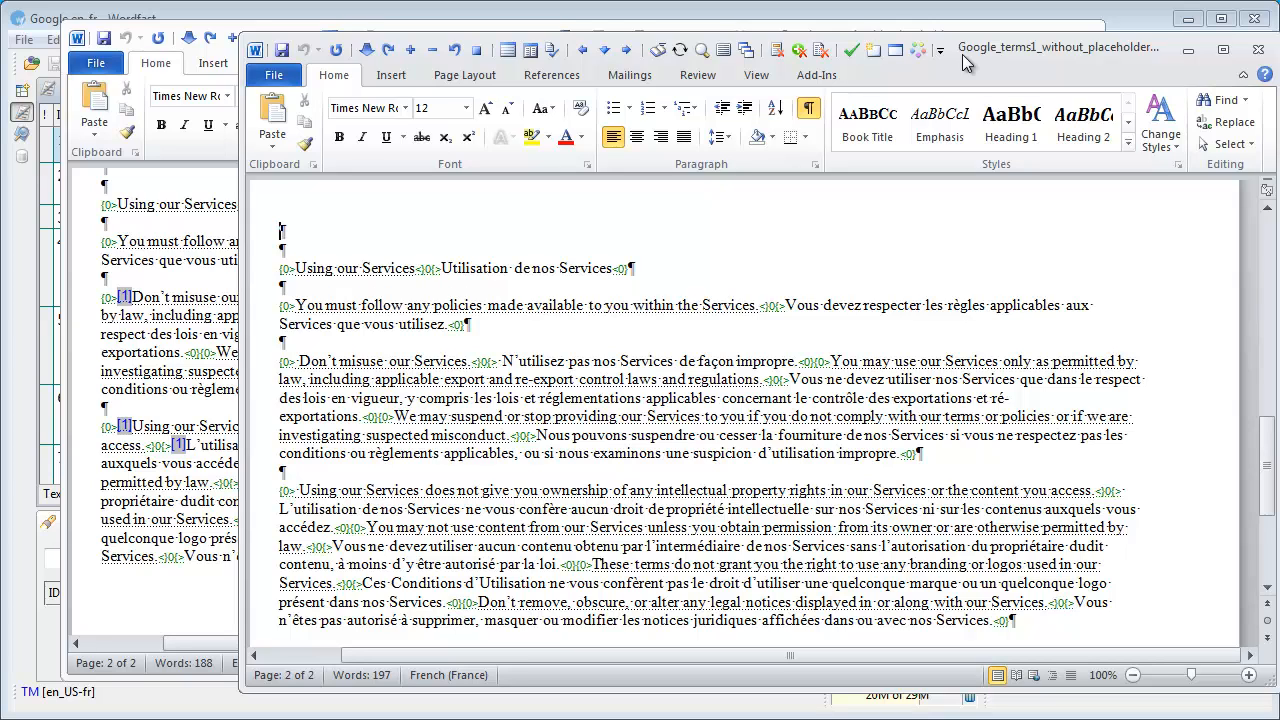
mouse_move(954, 86)
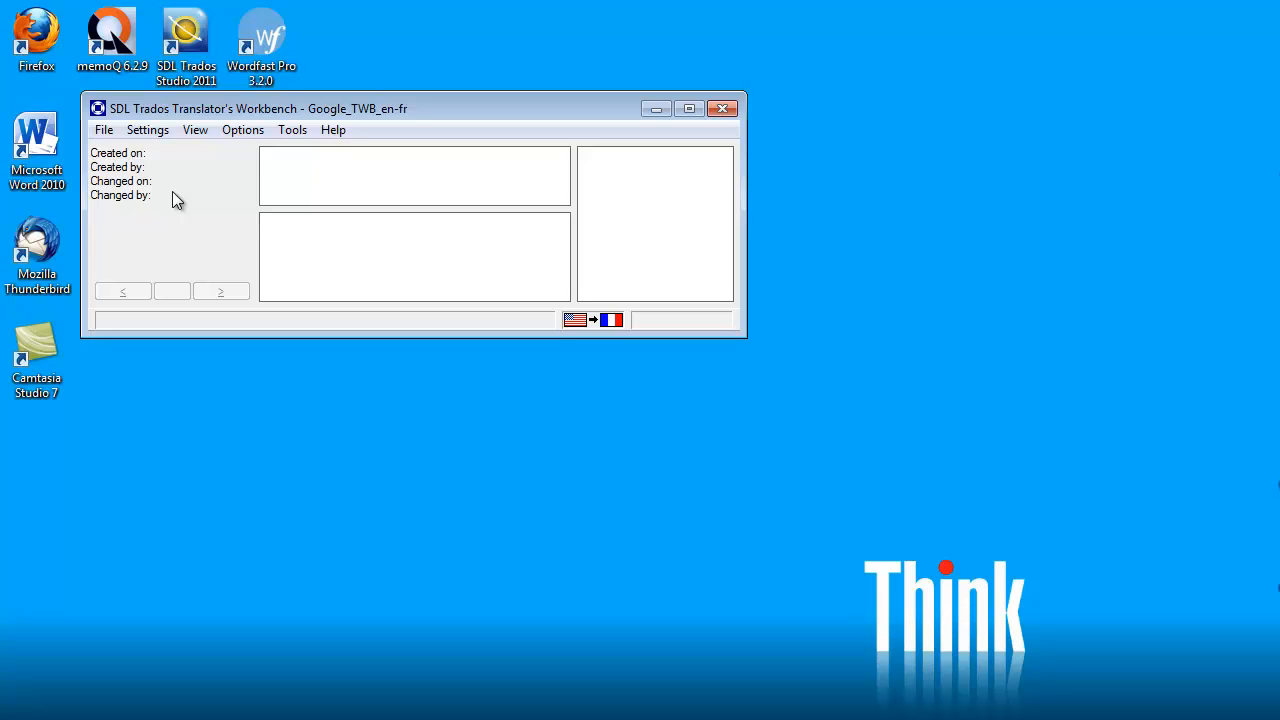
mouse_move(595, 371)
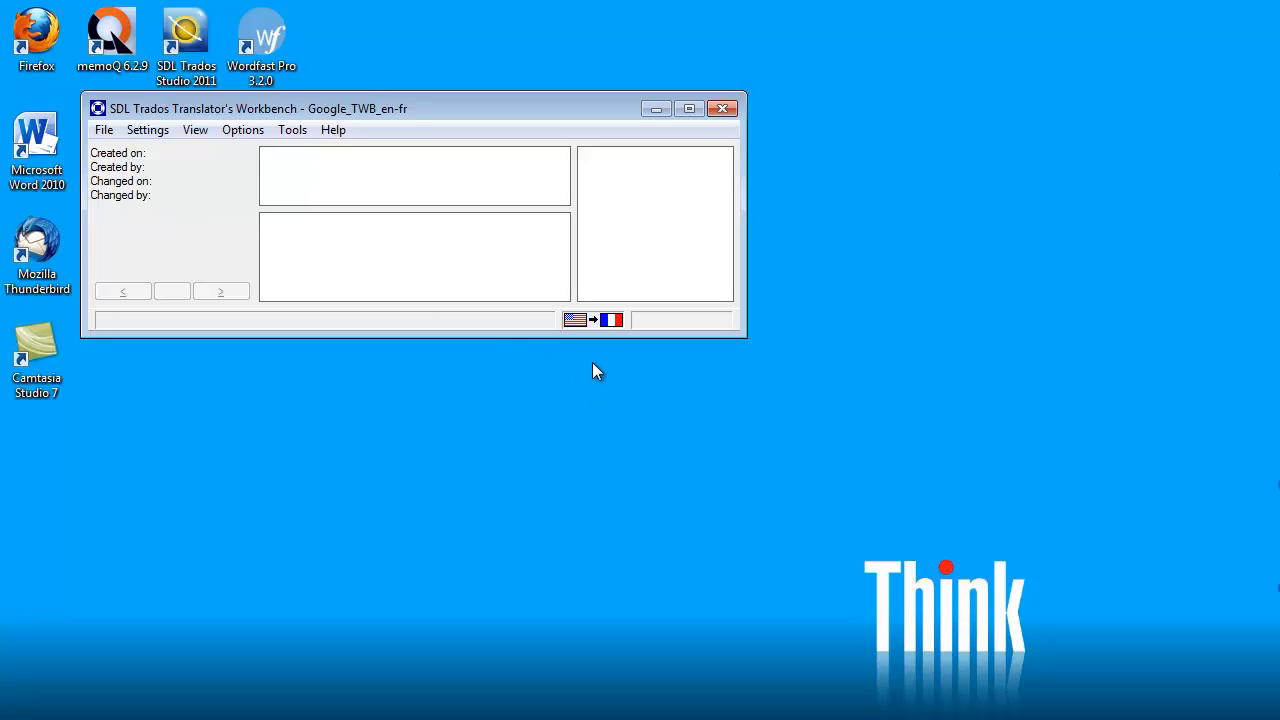
mouse_move(585, 340)
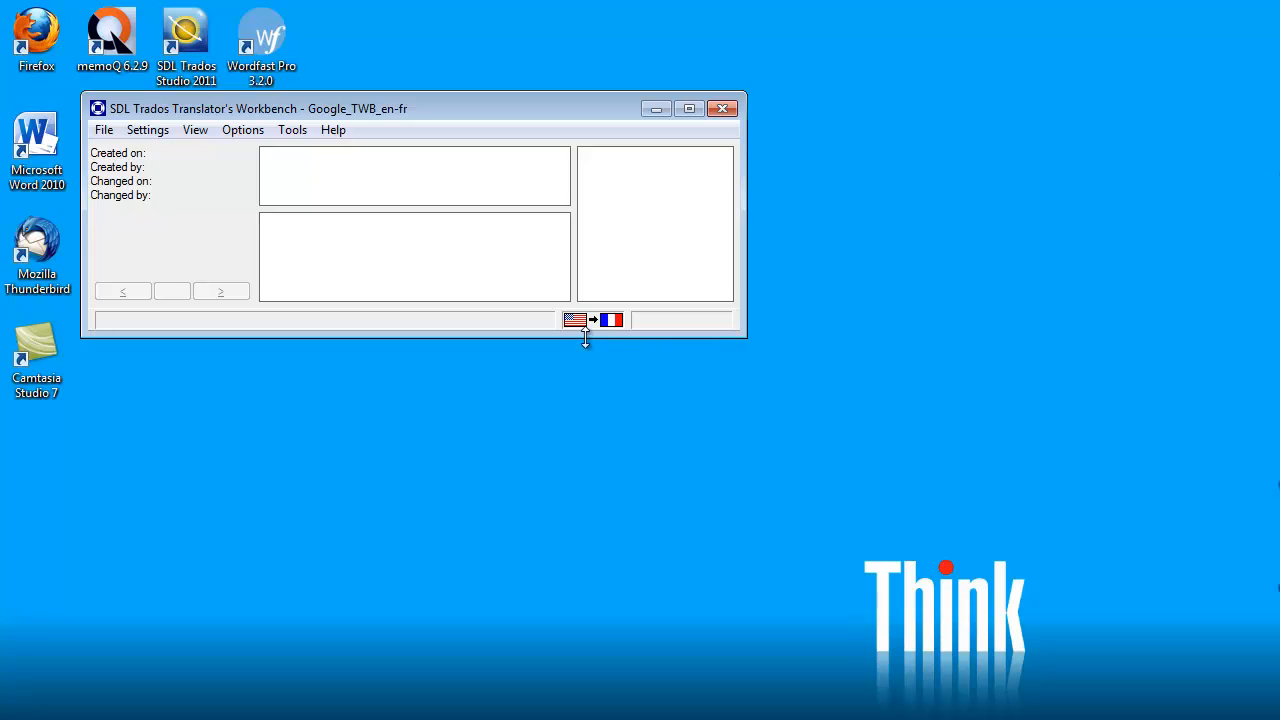
mouse_move(588, 351)
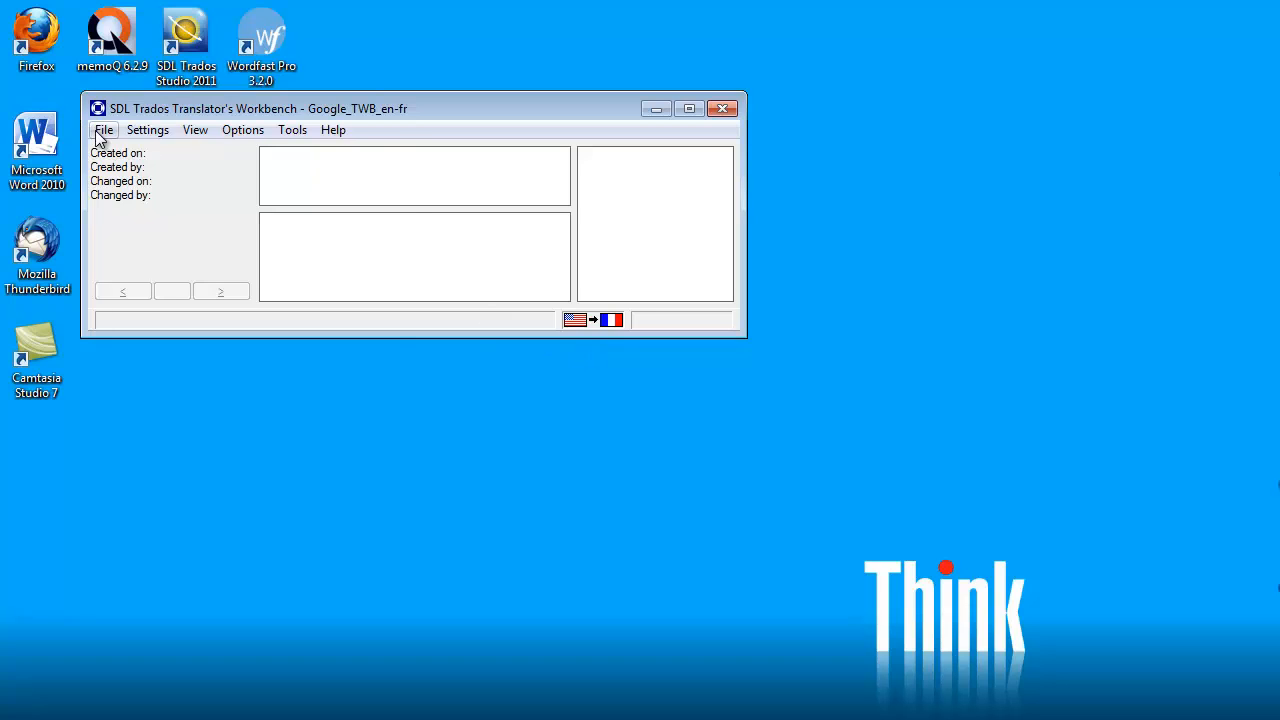
click(103, 129)
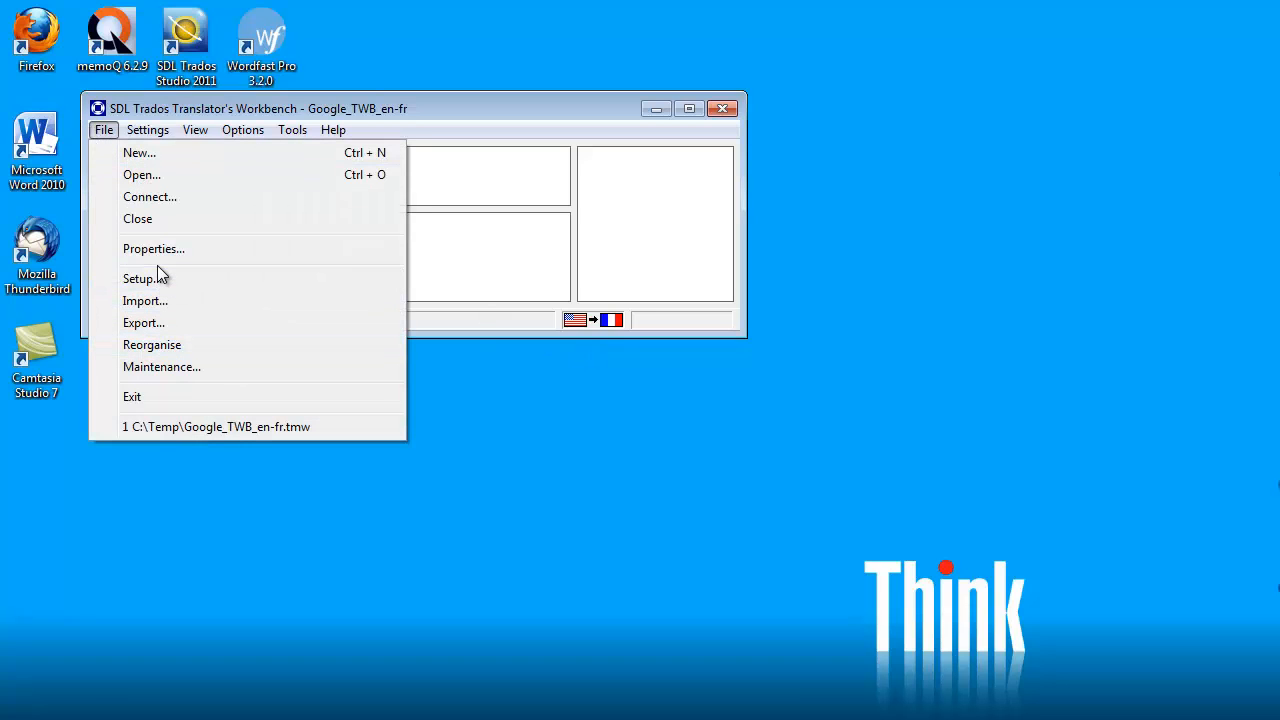
click(153, 248)
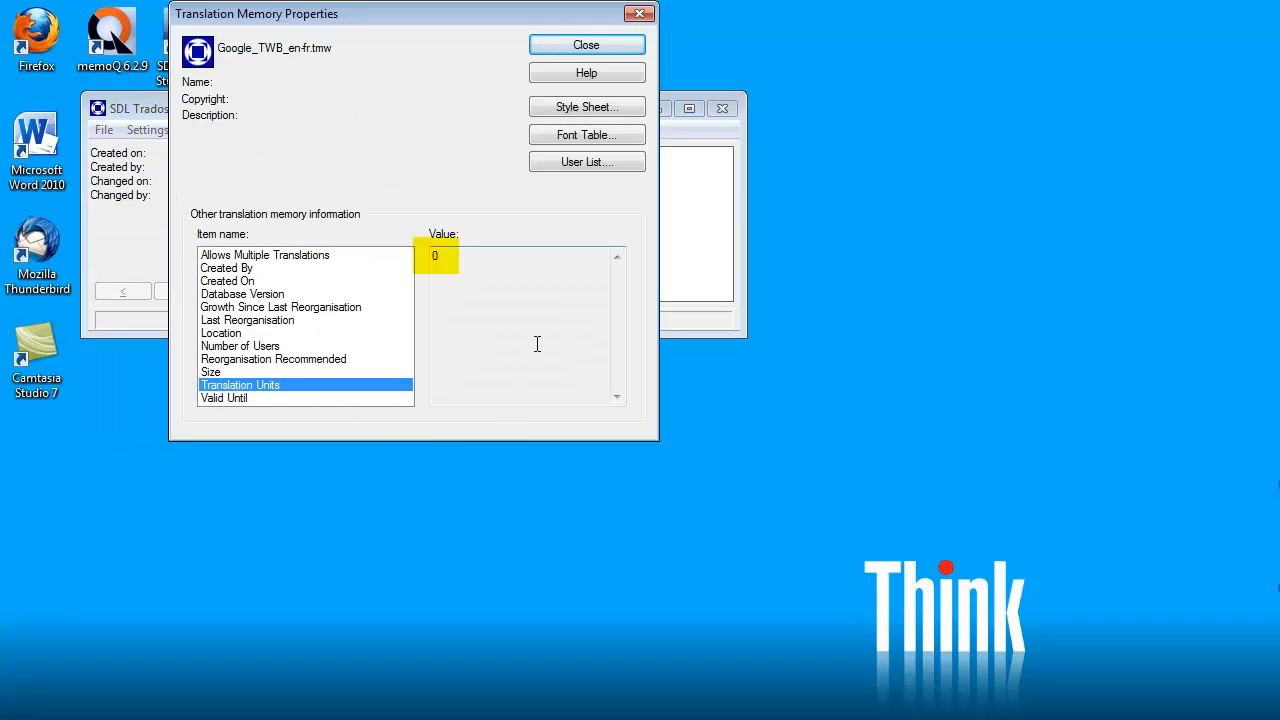
click(586, 44)
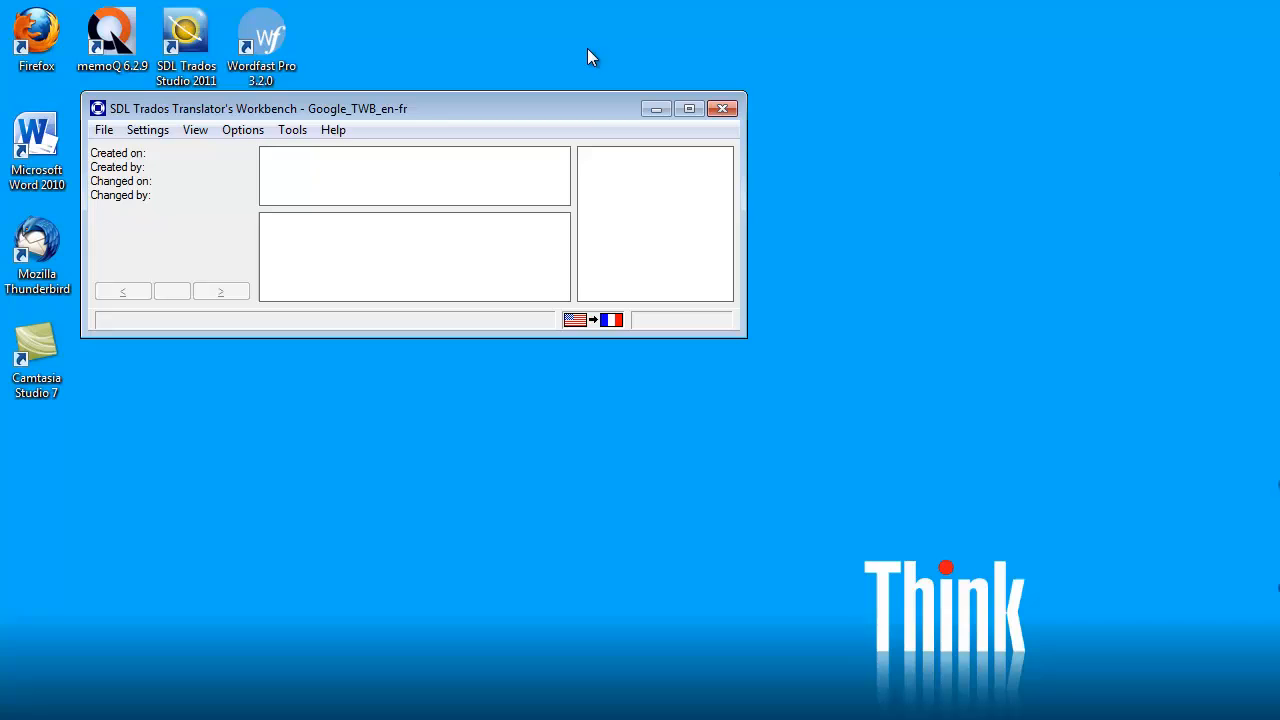
mouse_move(292, 130)
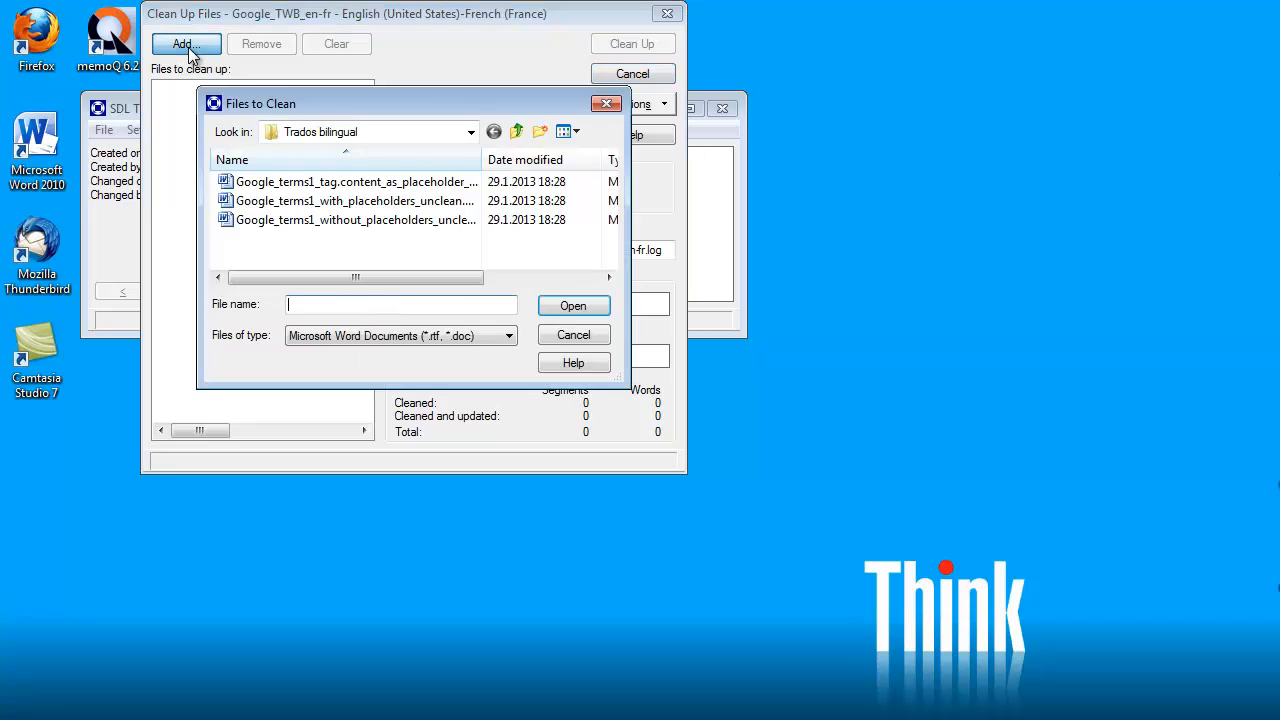
mouse_move(352, 200)
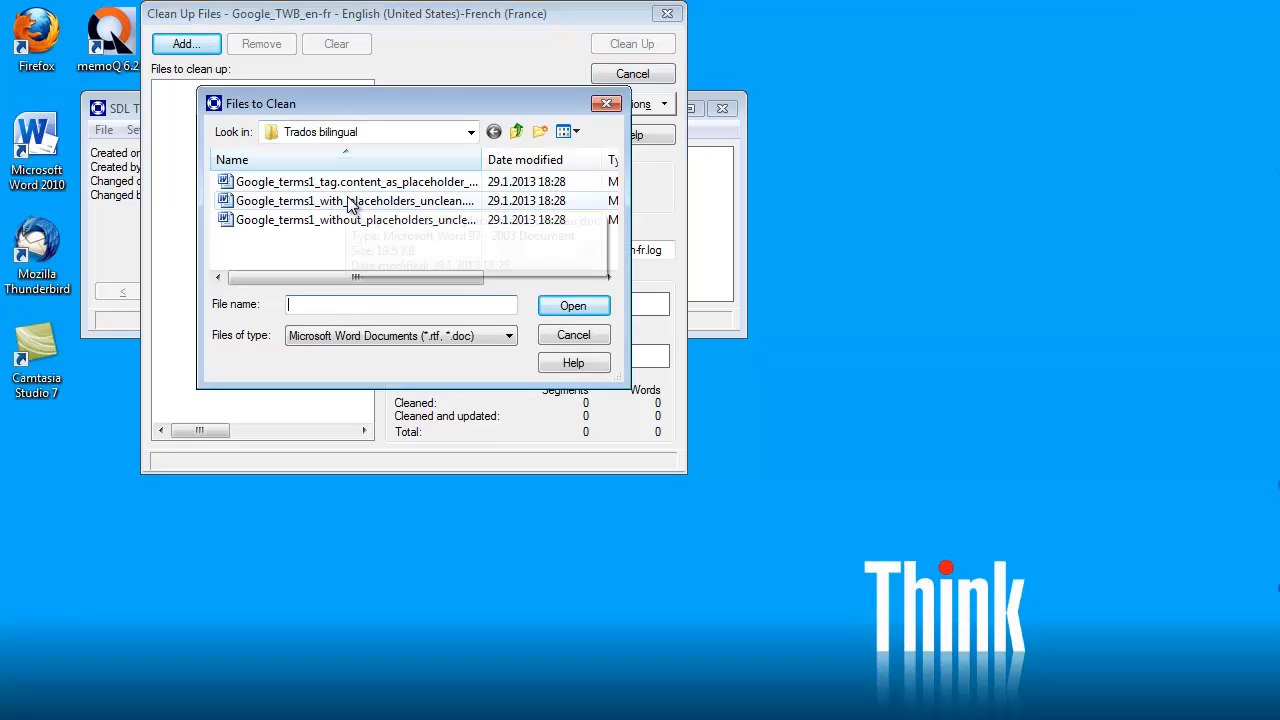
- Clean up the without_placeholders file with Update TM, updating 9 segments (143 words)
click(356, 219)
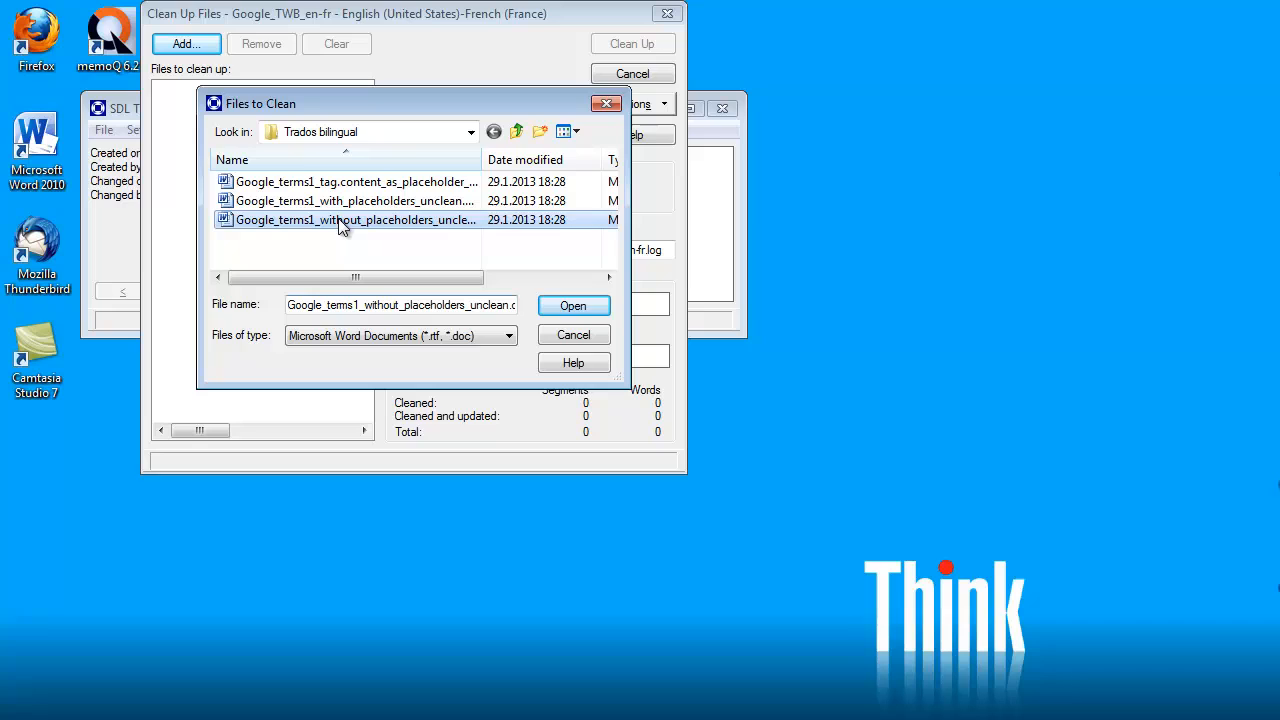
click(573, 305)
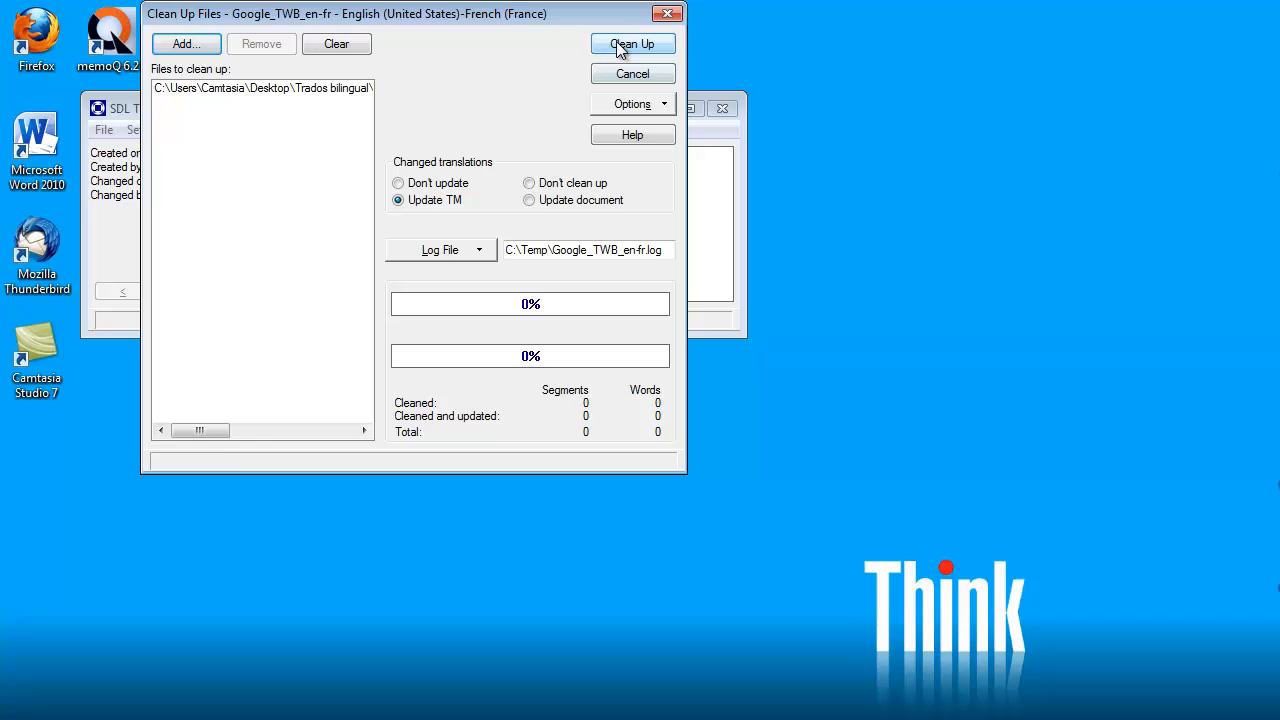
click(632, 44)
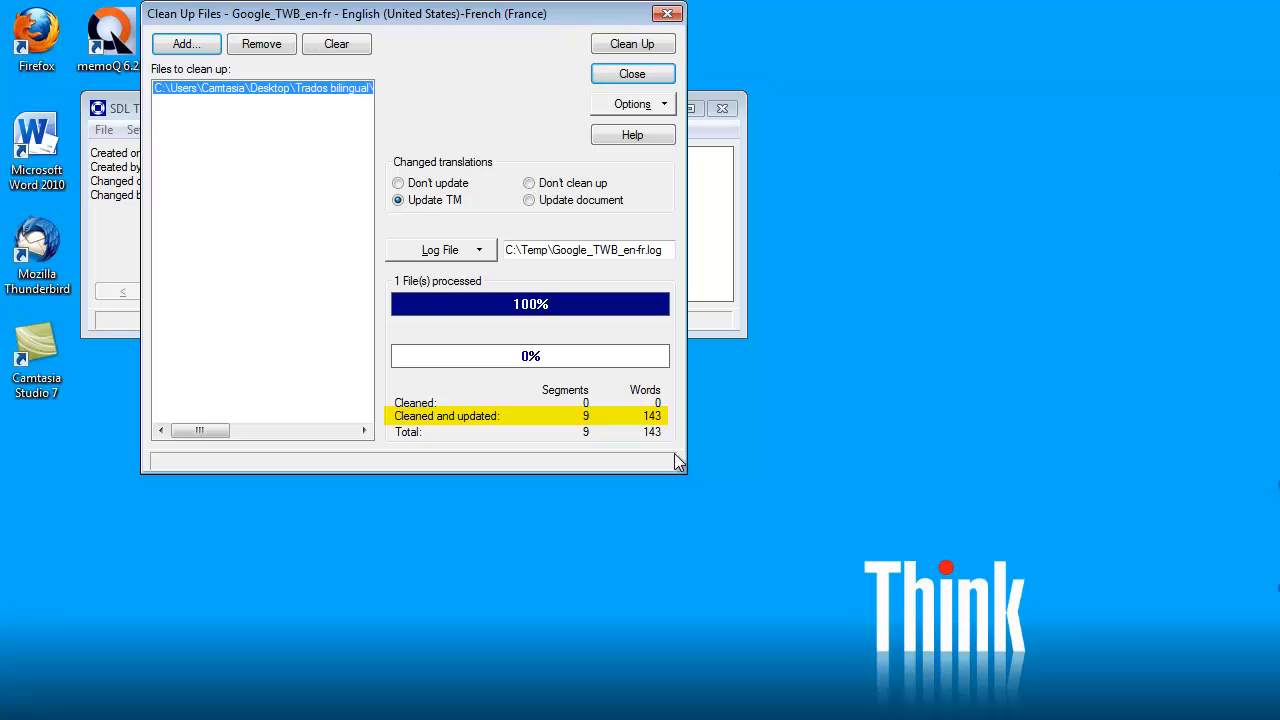
click(632, 73)
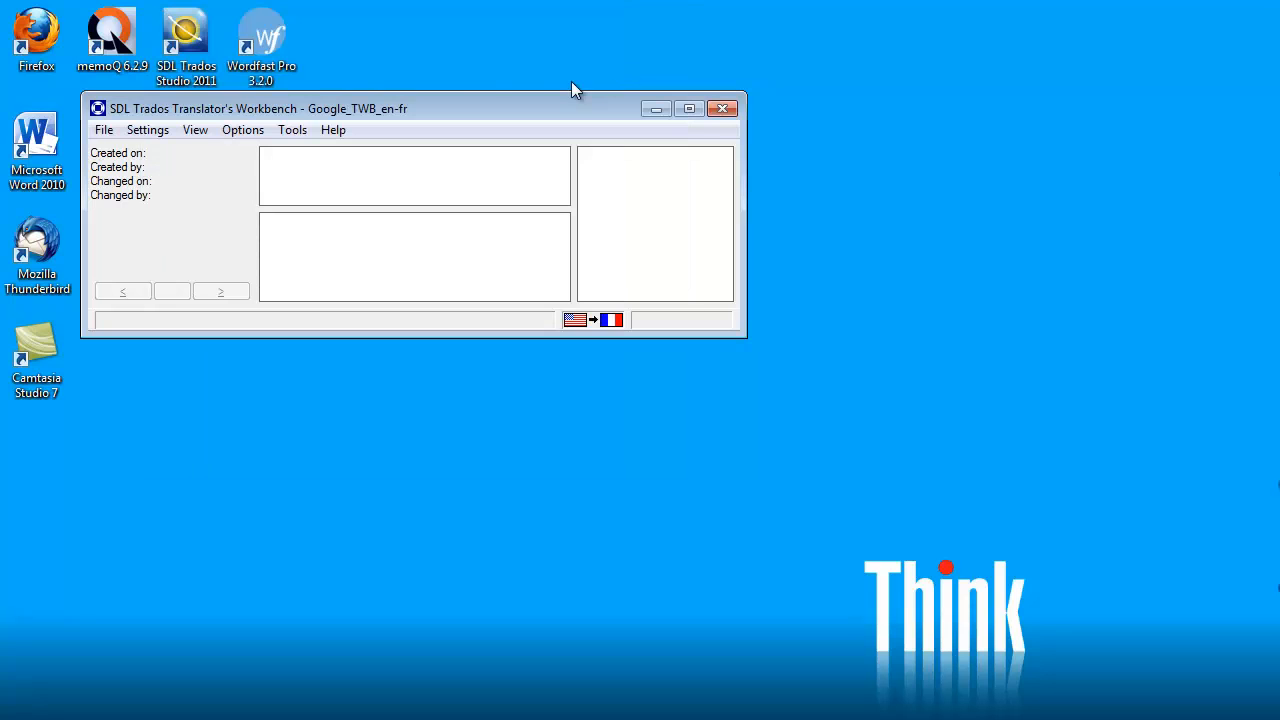
- Search the Google_TWB_en-fr memory's concordance for 'services'
click(292, 129)
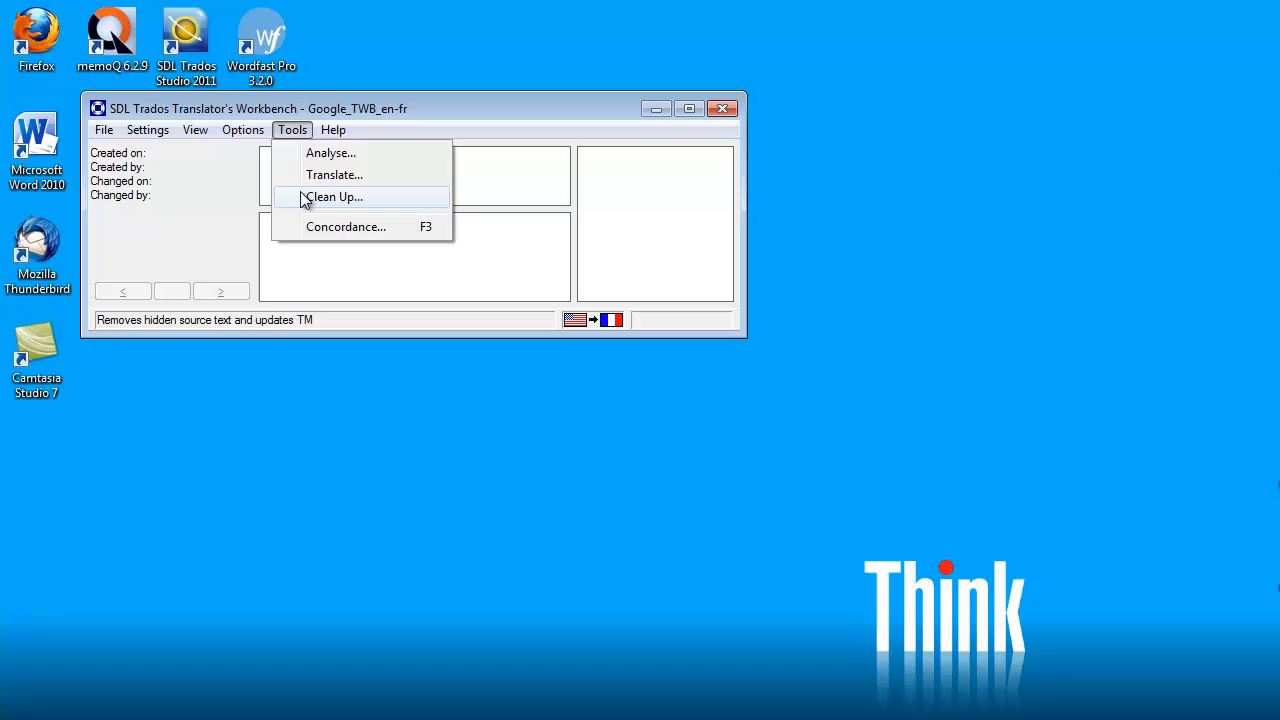
click(346, 227)
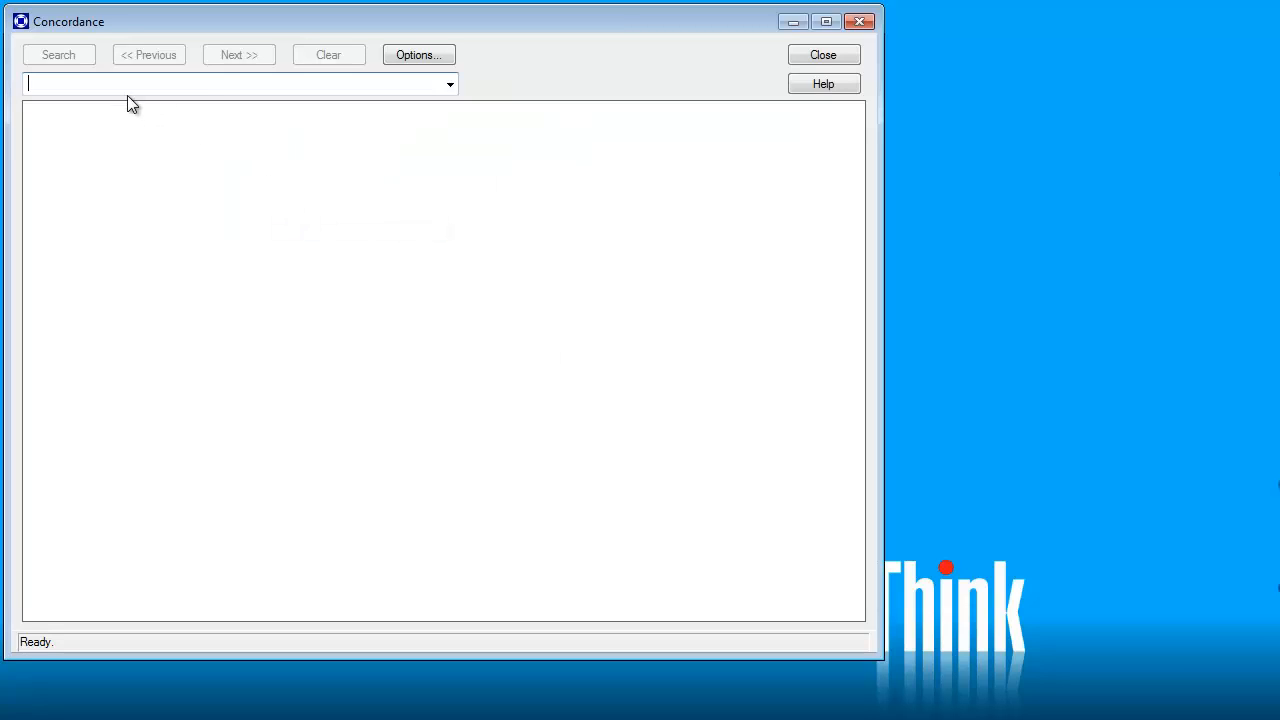
mouse_move(167, 78)
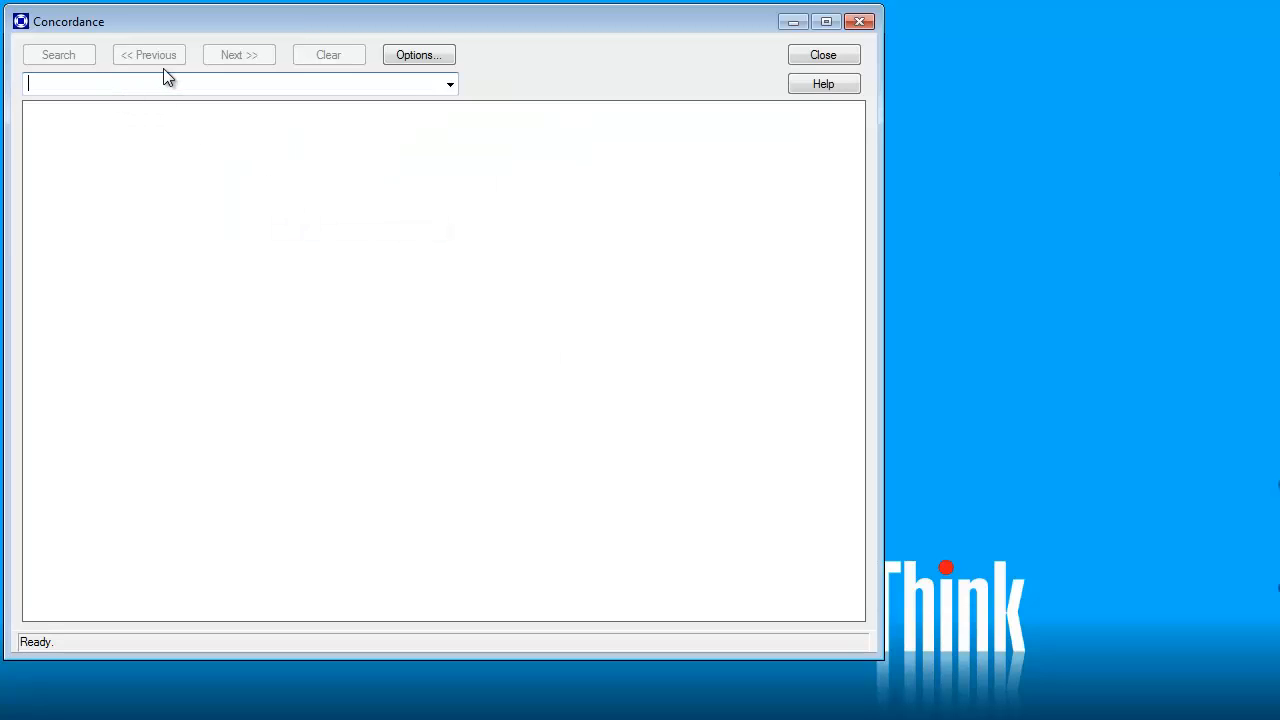
text(services)
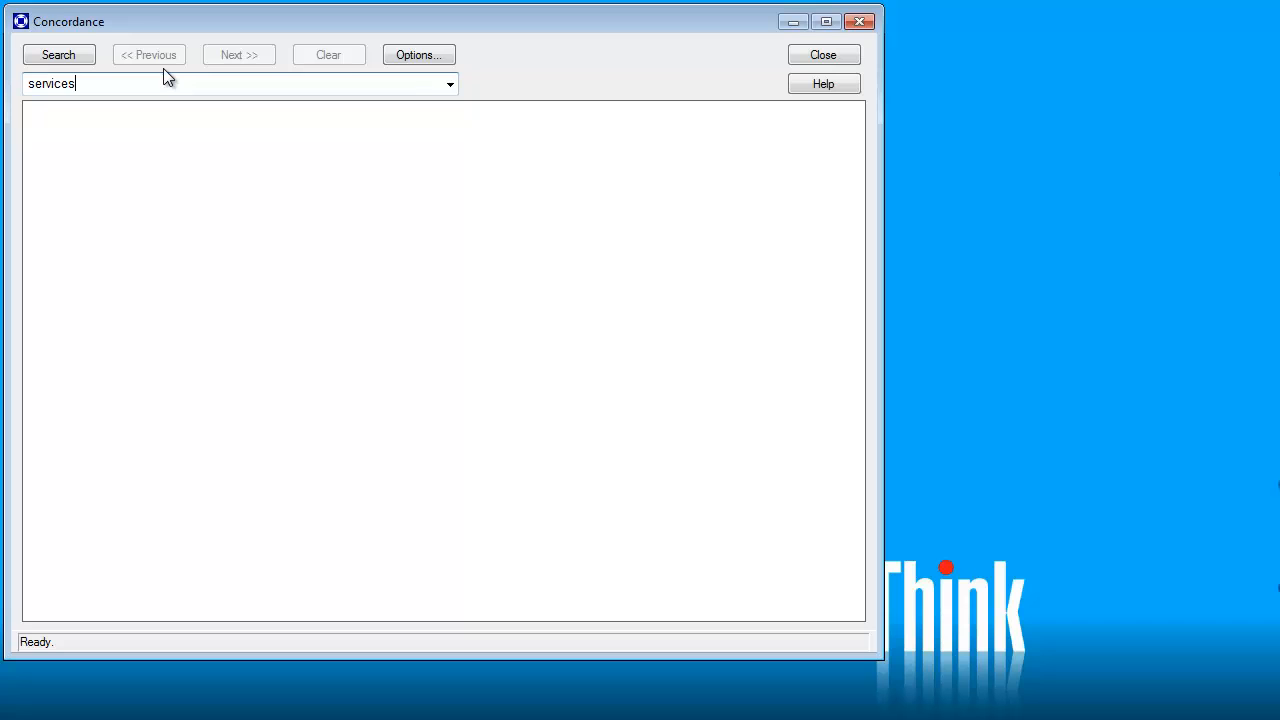
click(58, 54)
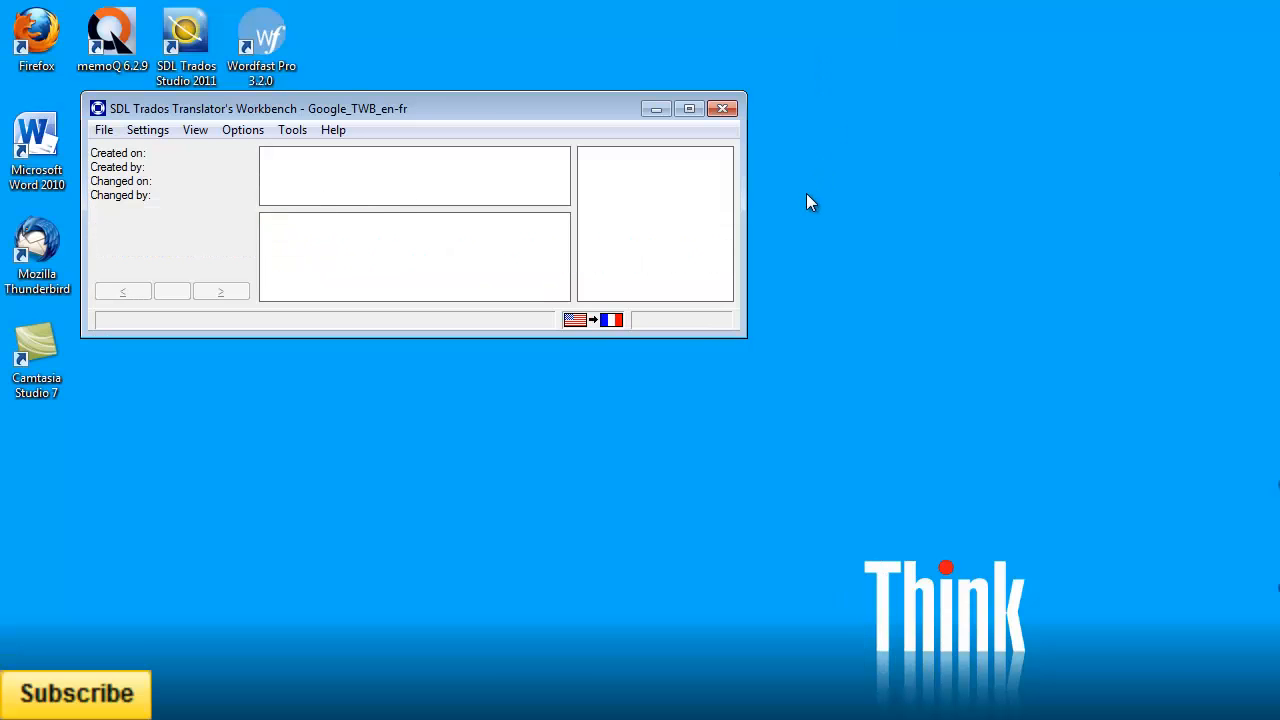
- Exit SDL Trados Translator's Workbench
click(723, 108)
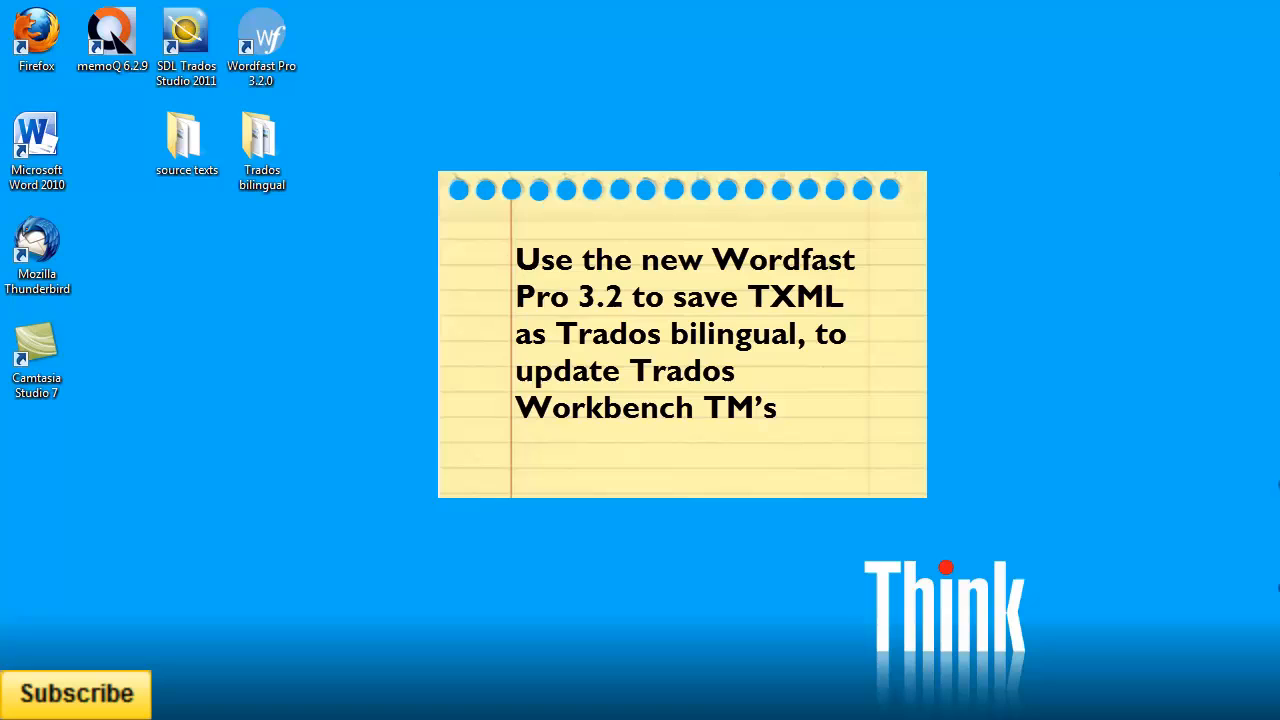